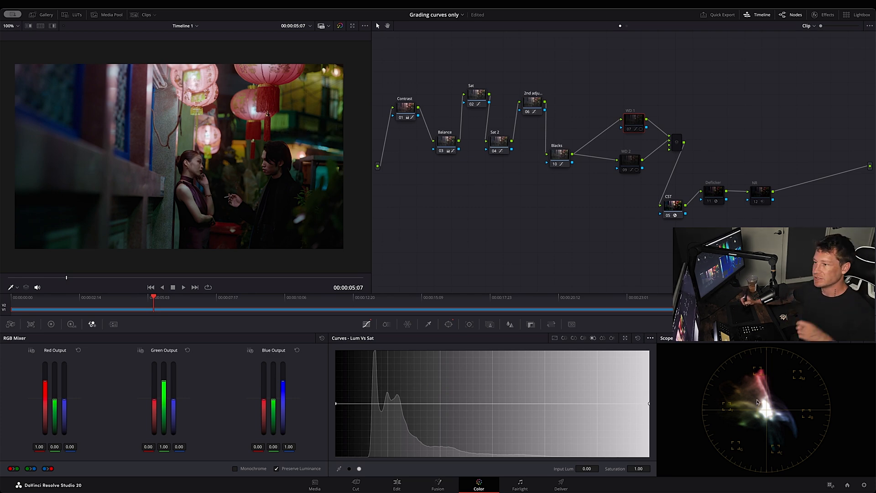
{"action": "mouse_move", "coordinate": [796, 422]}
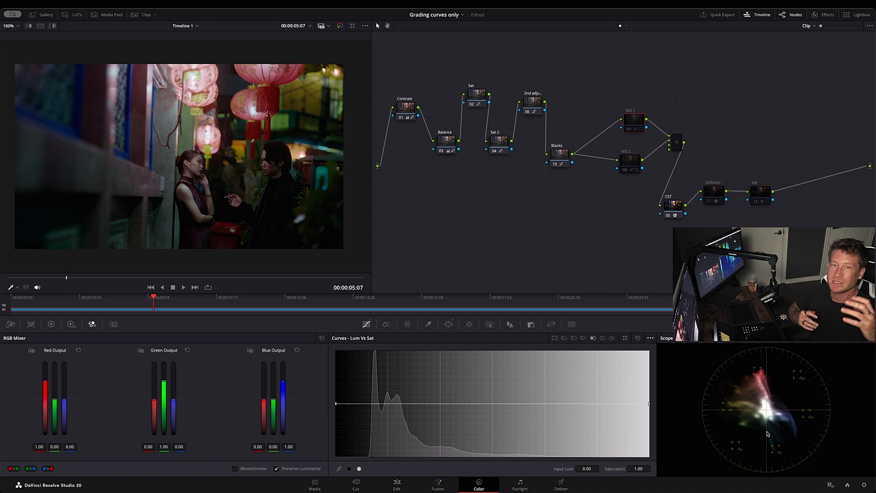
{"action": "mouse_move", "coordinate": [448, 101]}
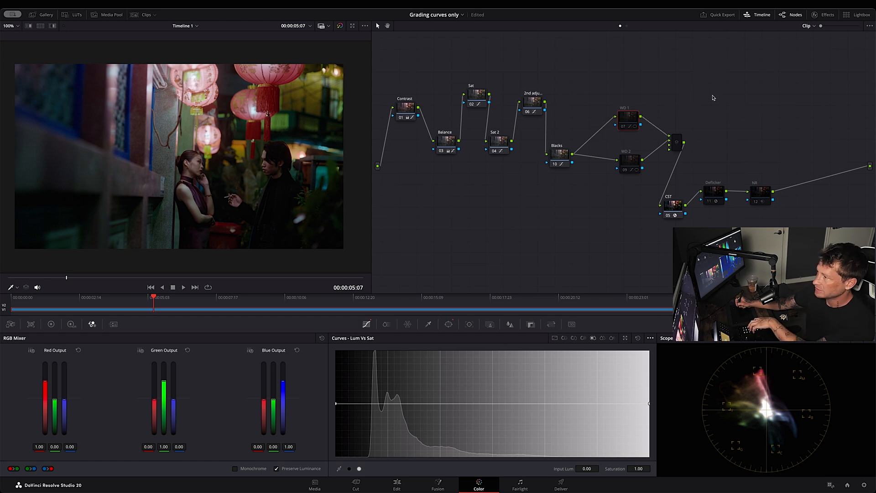
{"action": "mouse_move", "coordinate": [94, 147]}
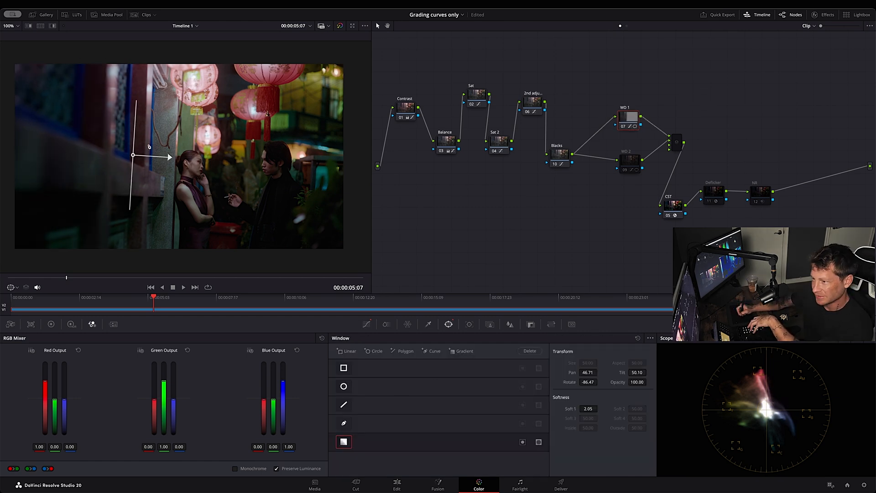
Bring up the Custom Curves palette for the WD 1 node
{"action": "left_click", "coordinate": [367, 324]}
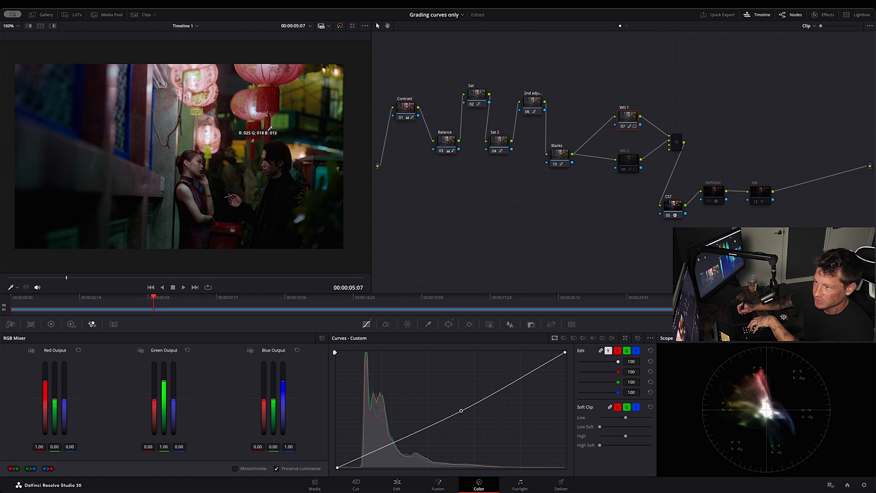
{"action": "mouse_move", "coordinate": [281, 228]}
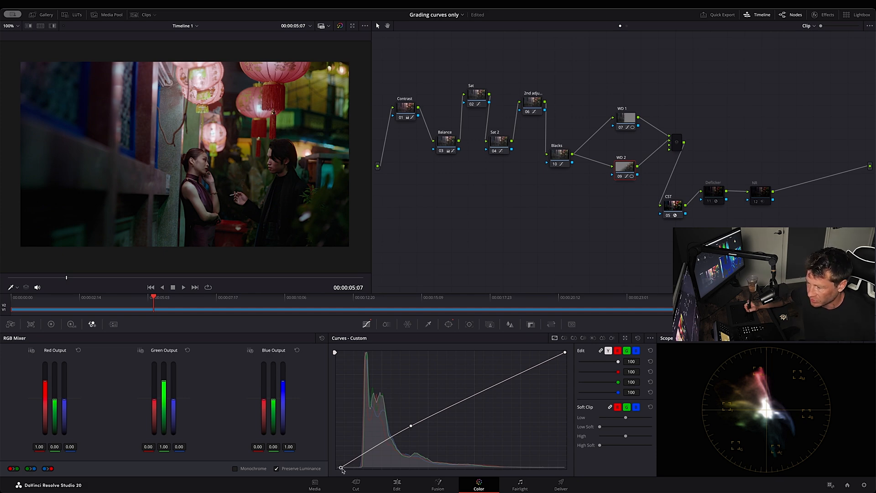
{"action": "mouse_move", "coordinate": [353, 443]}
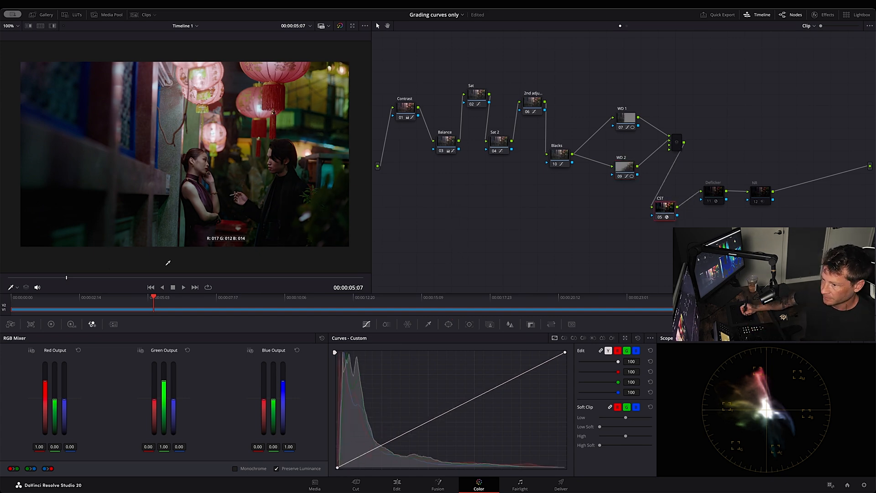
Move the playhead to about 00:00:07:12 in the lantern street shot
{"action": "left_click", "coordinate": [184, 287]}
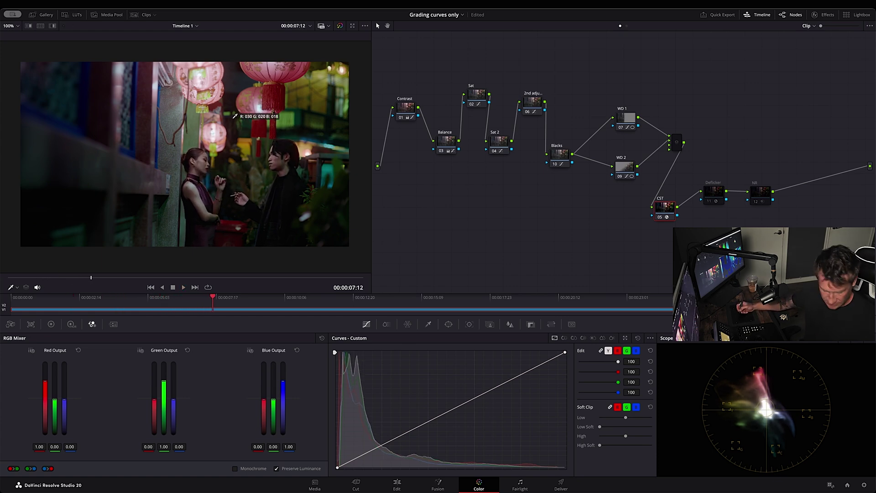
{"action": "left_click", "coordinate": [183, 287]}
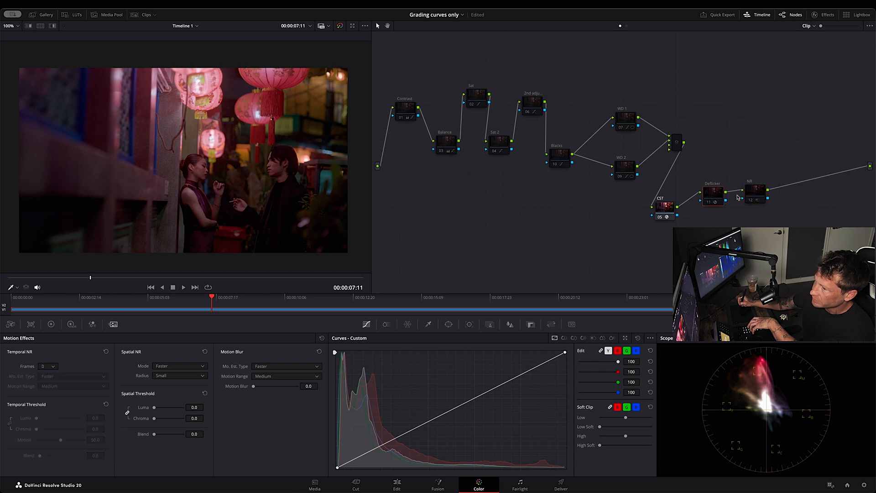
{"action": "mouse_move", "coordinate": [448, 225]}
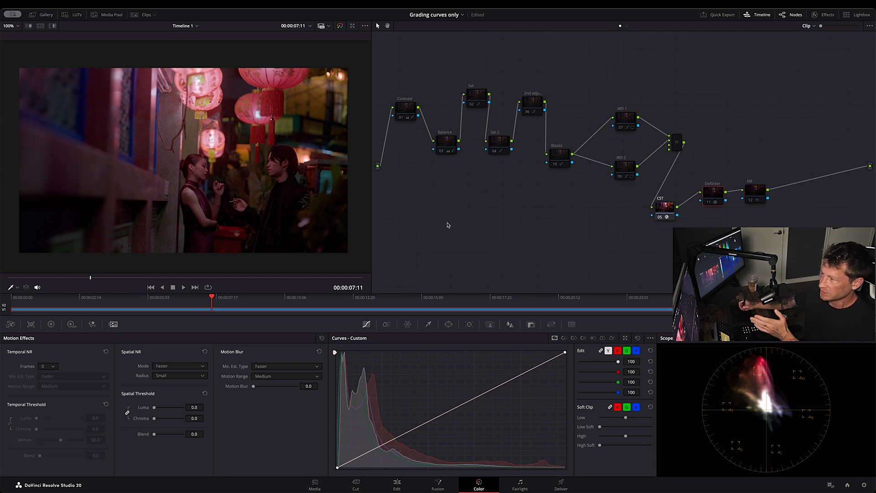